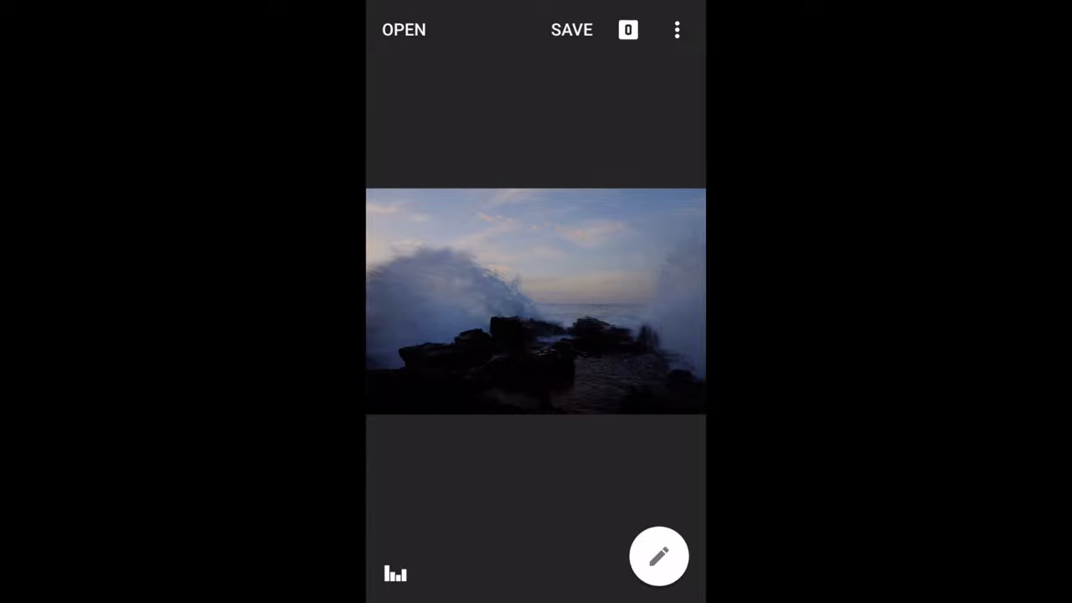
Step: Open the beach sunset photo with the cliff and wooden stairs from the Camera Roll
click(404, 29)
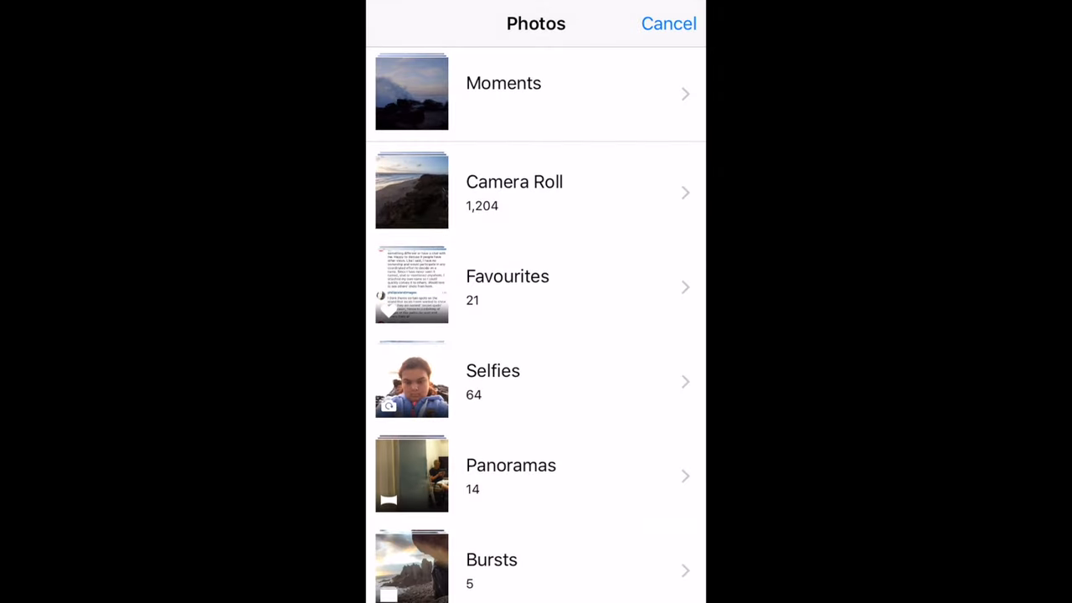
click(514, 182)
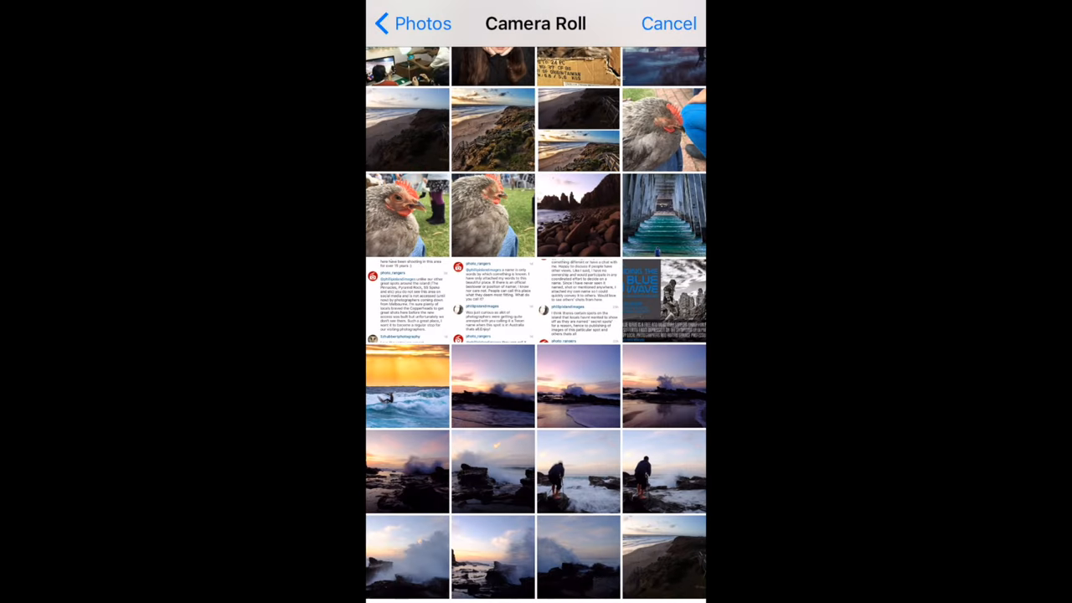
click(407, 386)
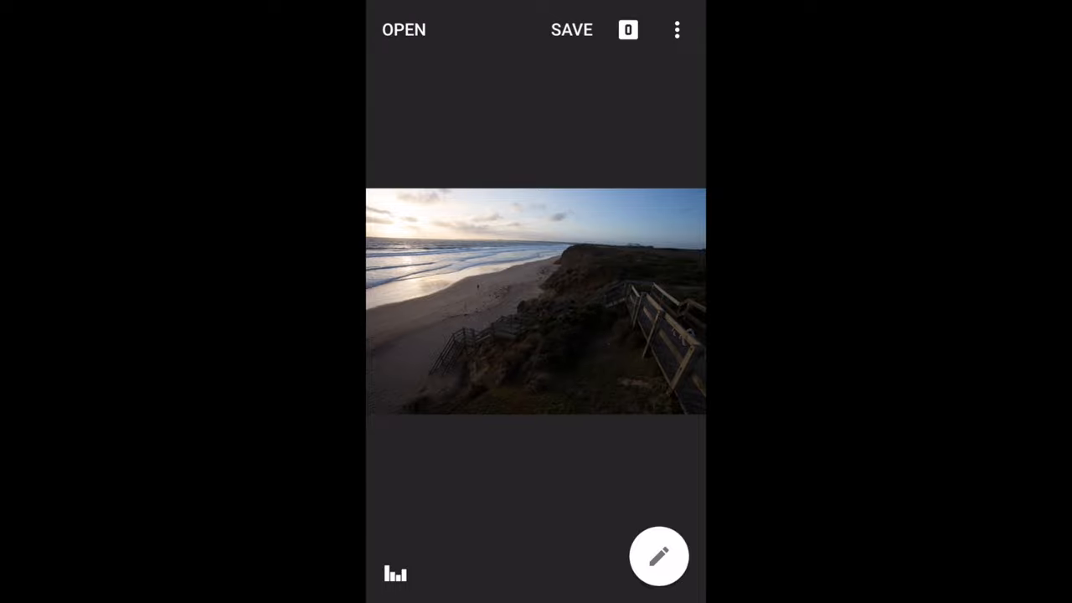
Step: Apply a Tonal Contrast filter with High Tones at +100
click(659, 556)
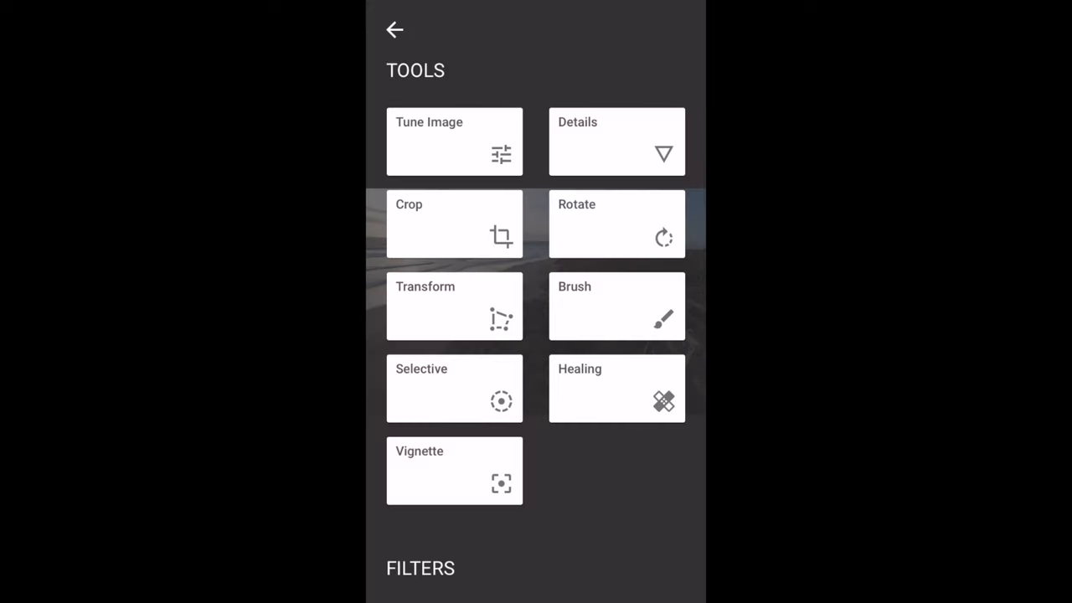
scroll(down, 3)
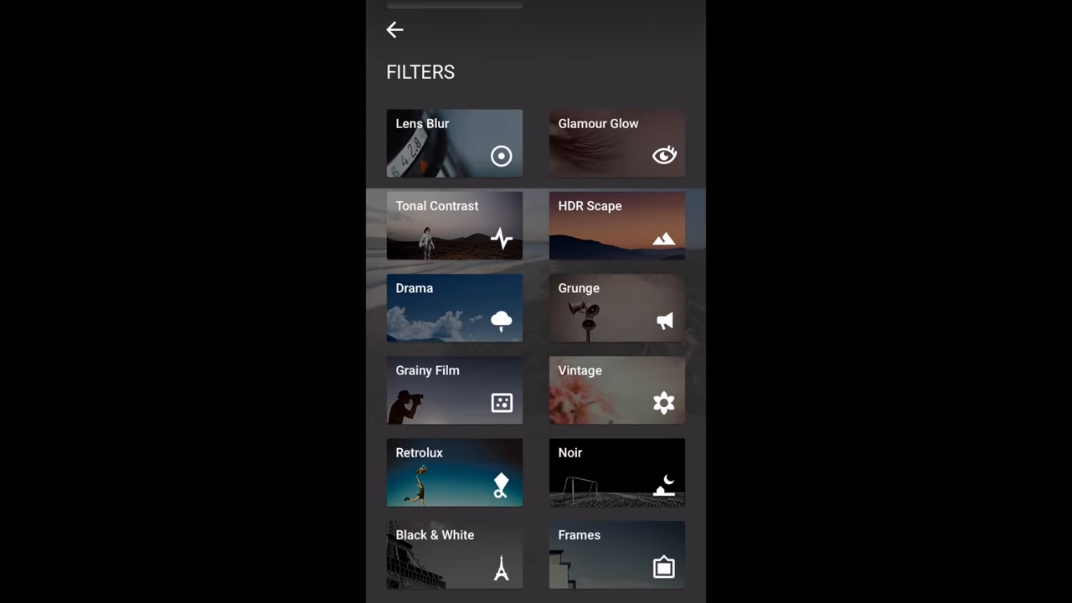
click(454, 225)
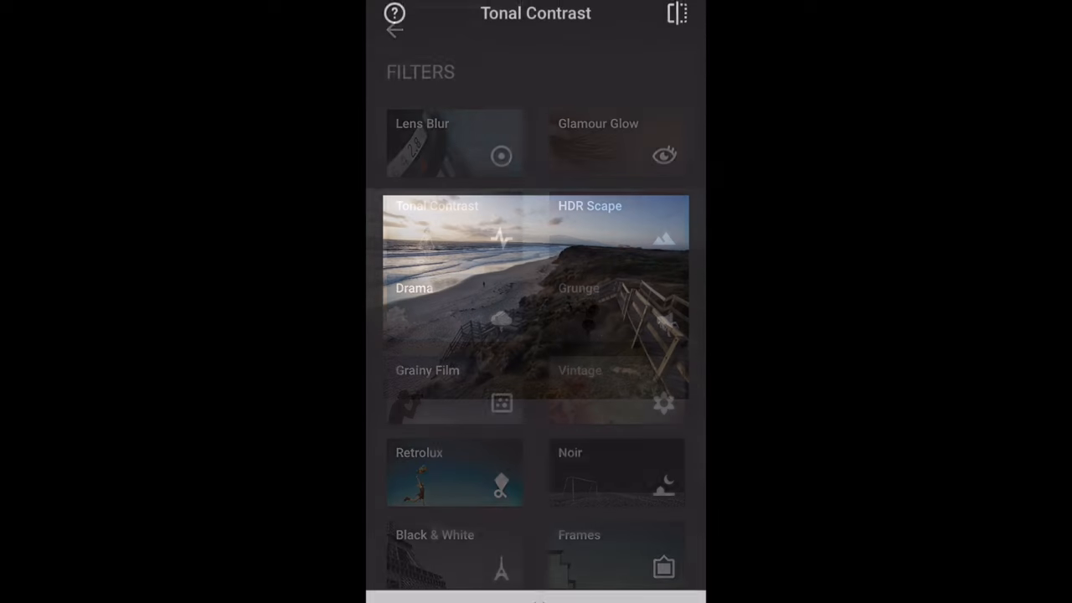
click(437, 206)
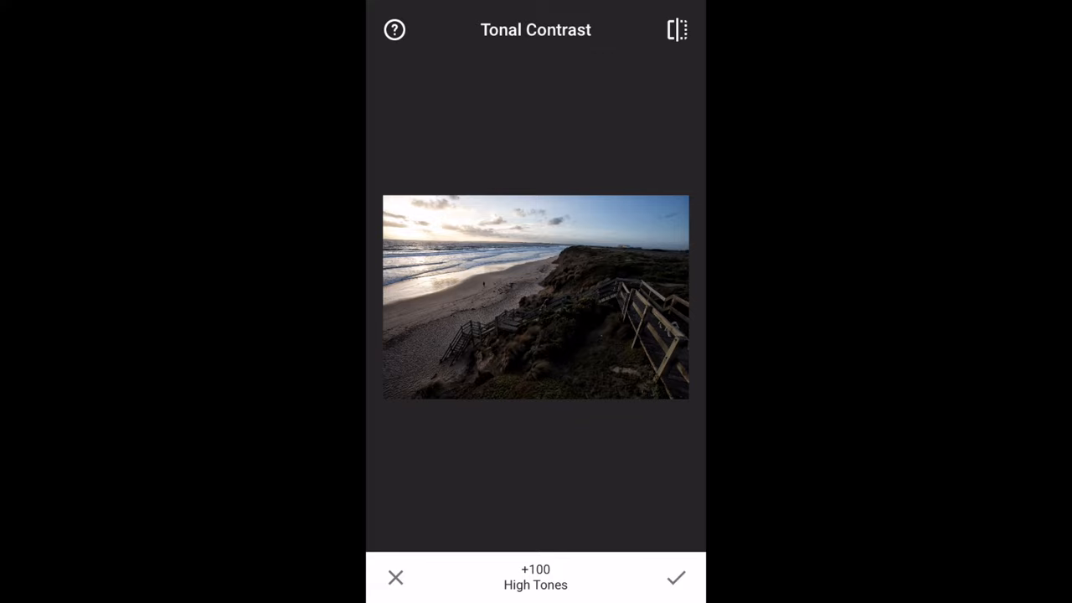
click(675, 577)
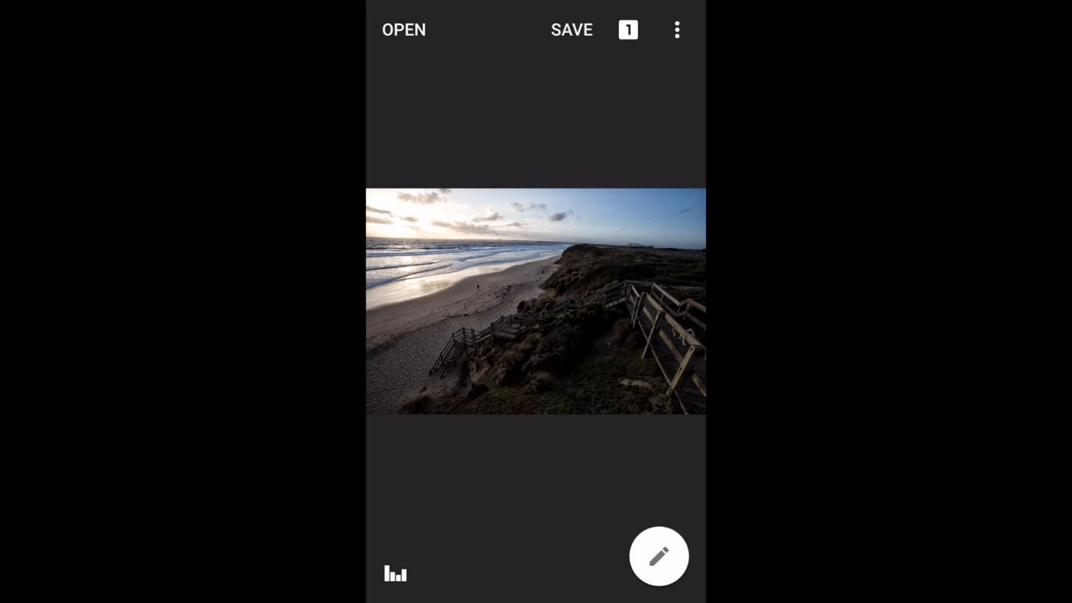
Step: Apply Tune Image with ambiance +73, saturation +47, shadows +38, warmth +13, contrast +28
click(659, 556)
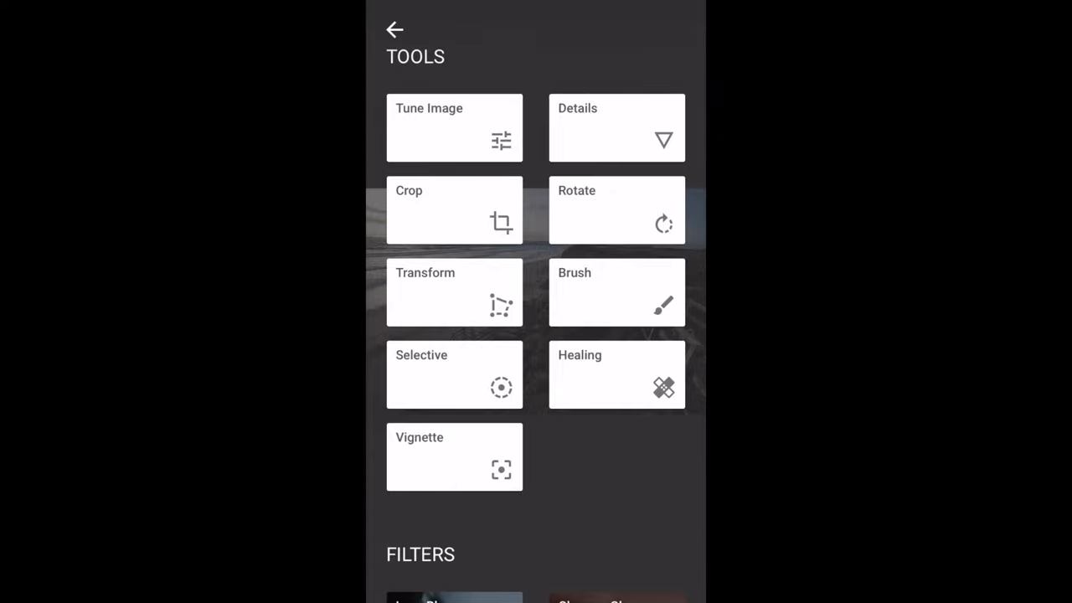
click(454, 127)
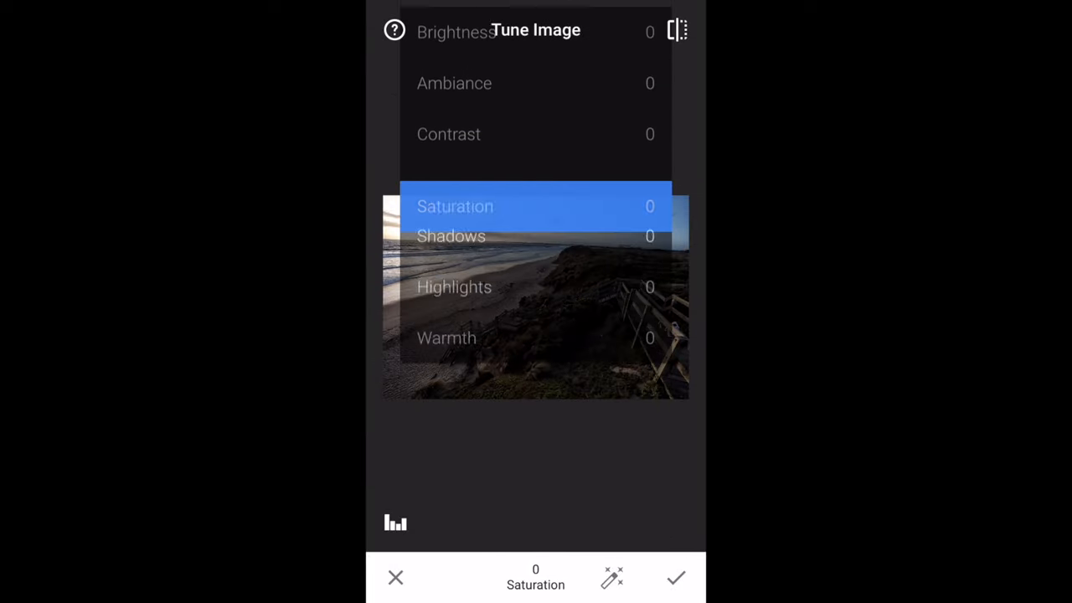
scroll(down, 3)
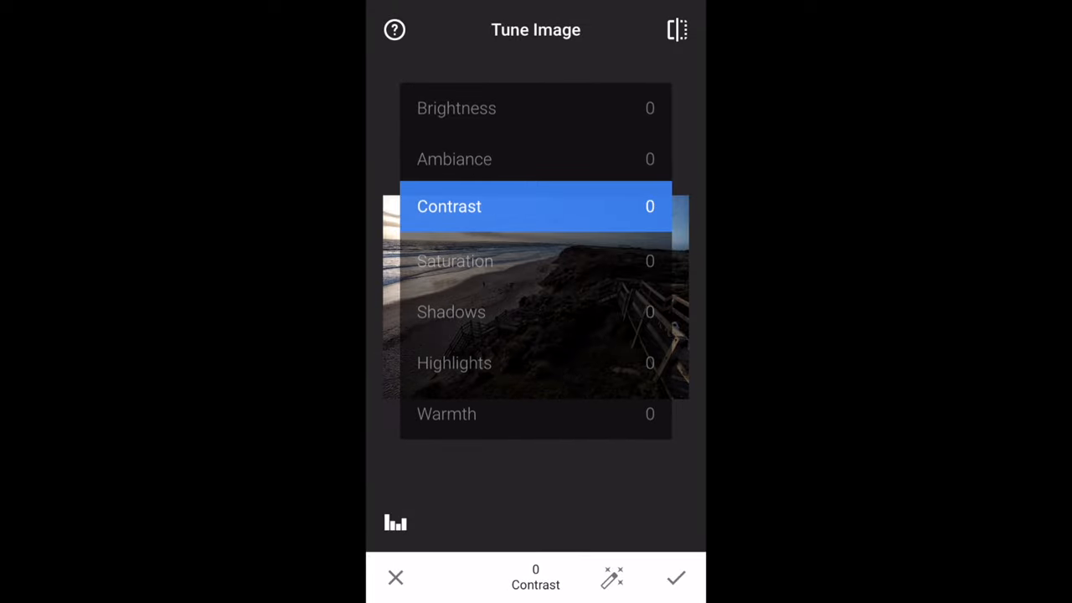
scroll(down, 3)
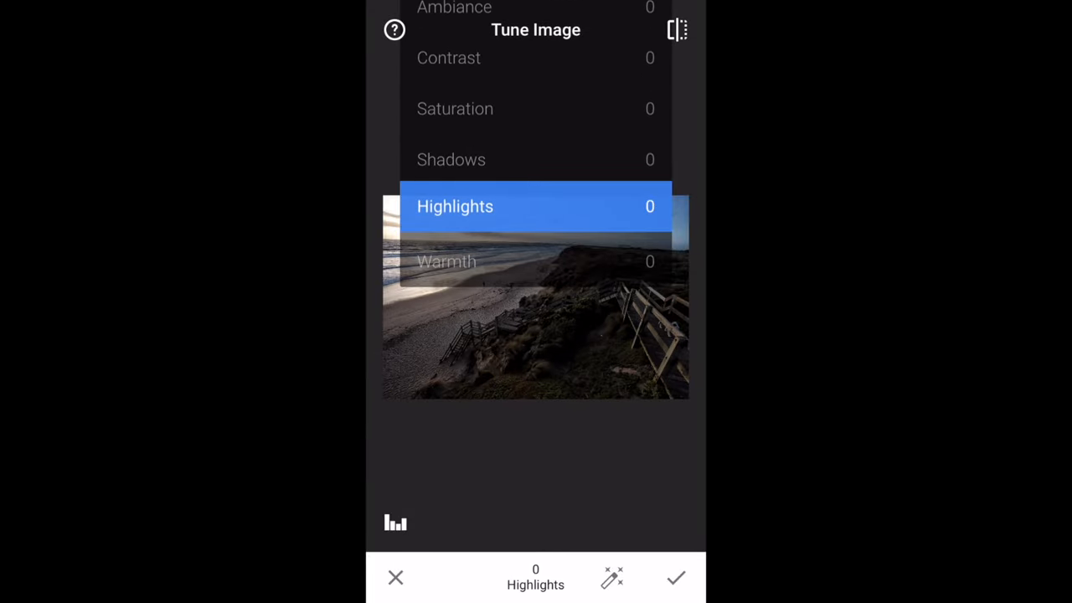
scroll(down, 3)
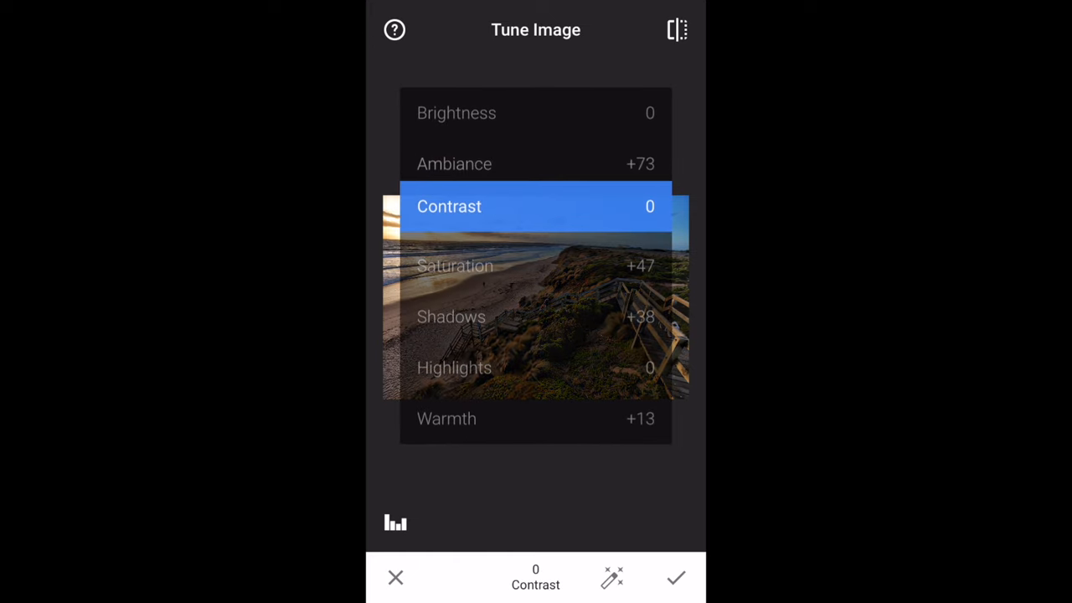
drag(419, 207, 586, 207)
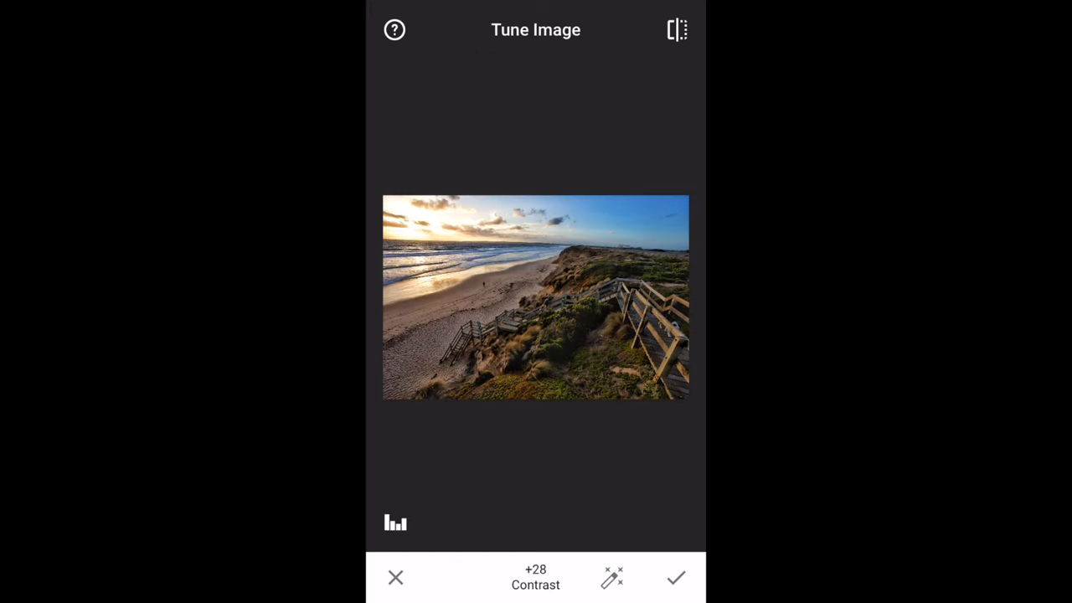
click(676, 577)
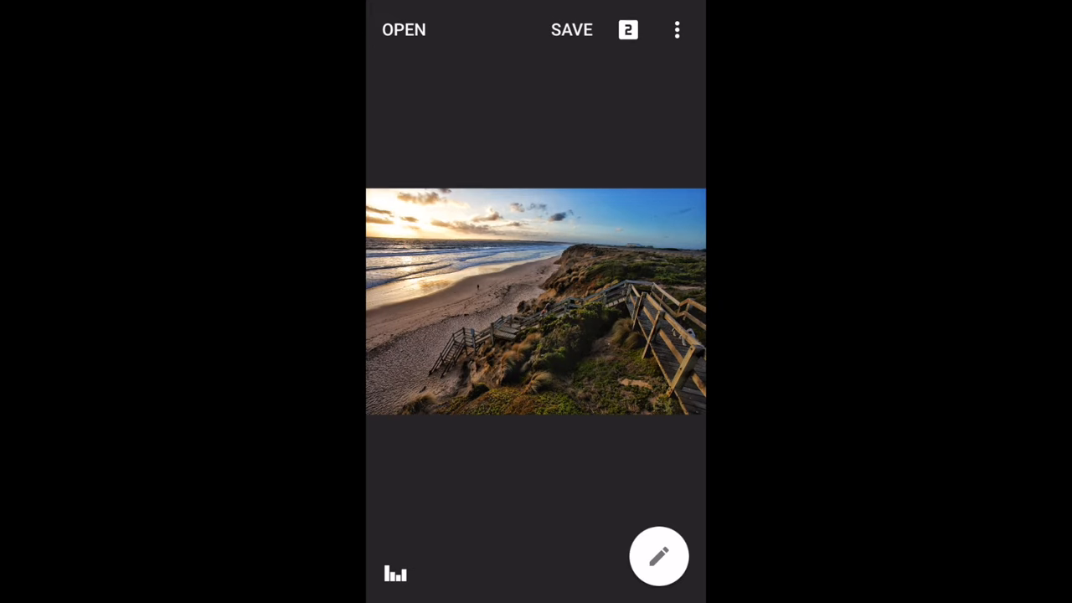
Step: Apply a Details adjustment with Structure set to +15
click(660, 556)
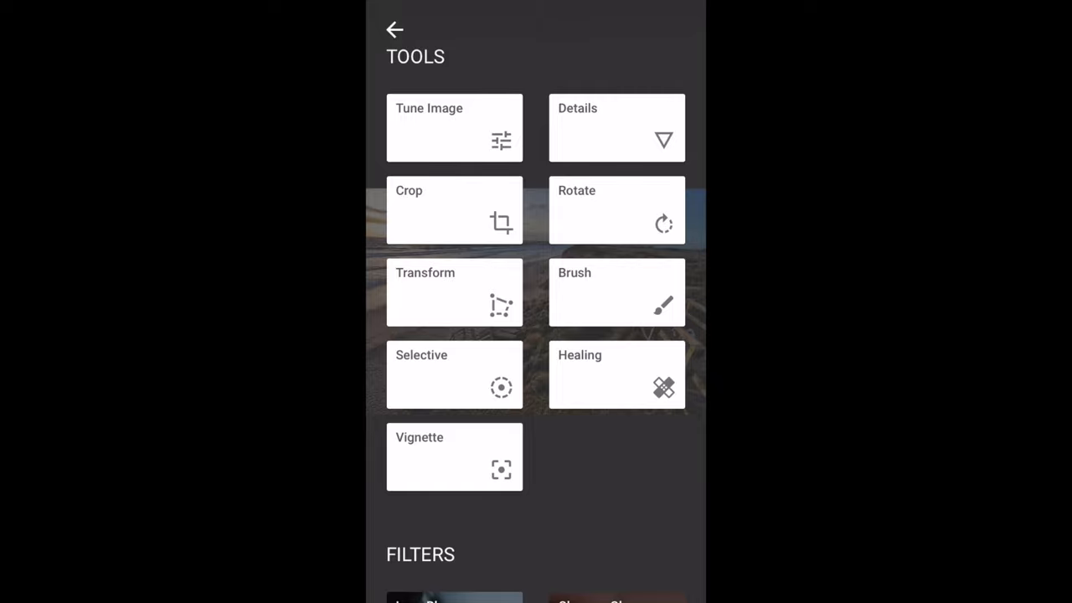
click(617, 128)
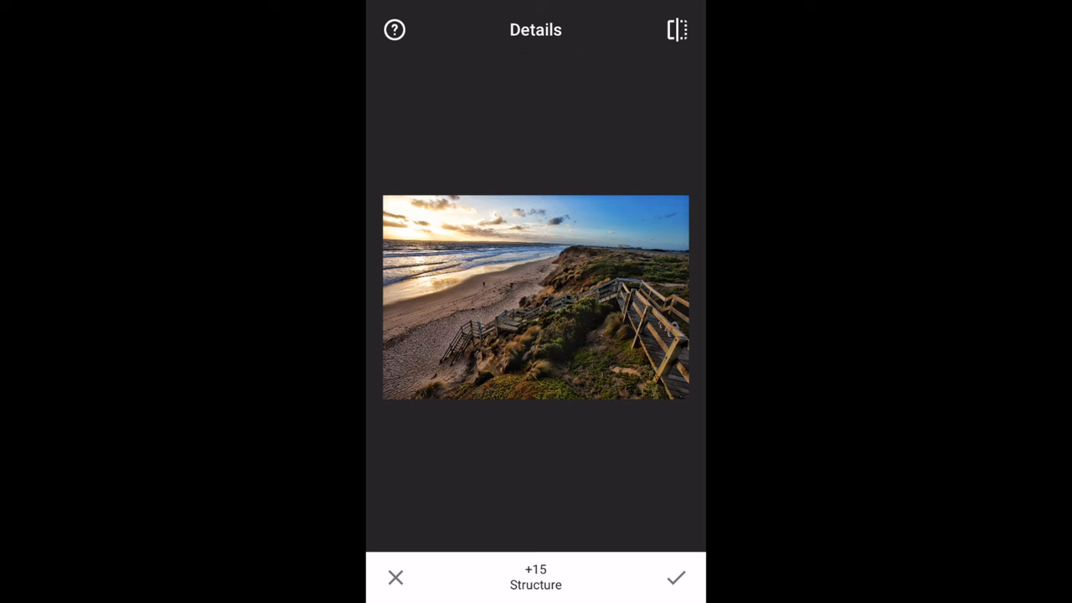
click(676, 577)
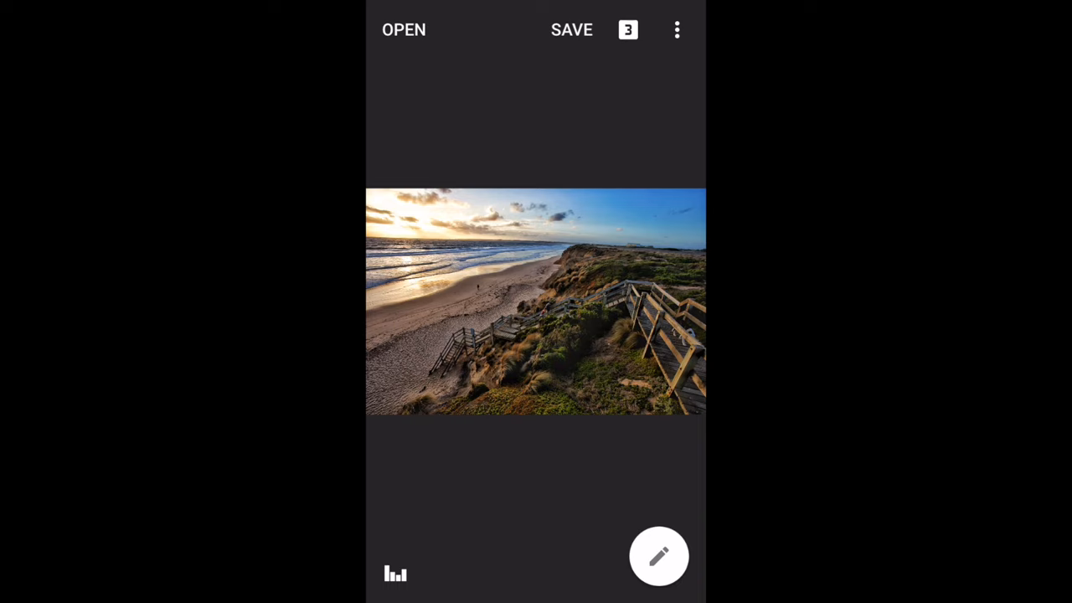
Step: Straighten the photo by +0.78° with the Rotate tool
click(659, 556)
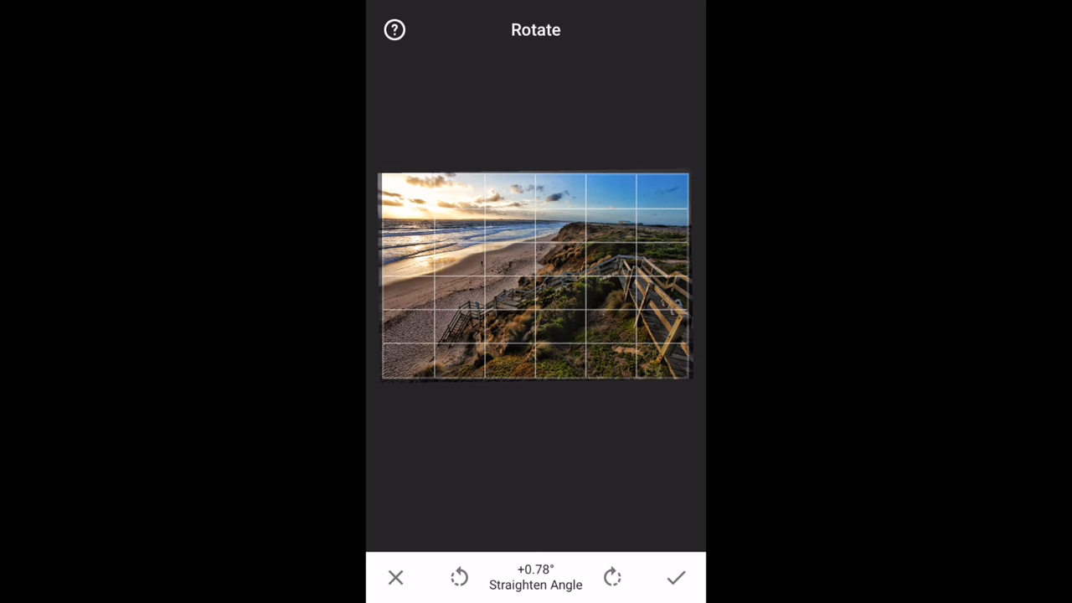
click(676, 577)
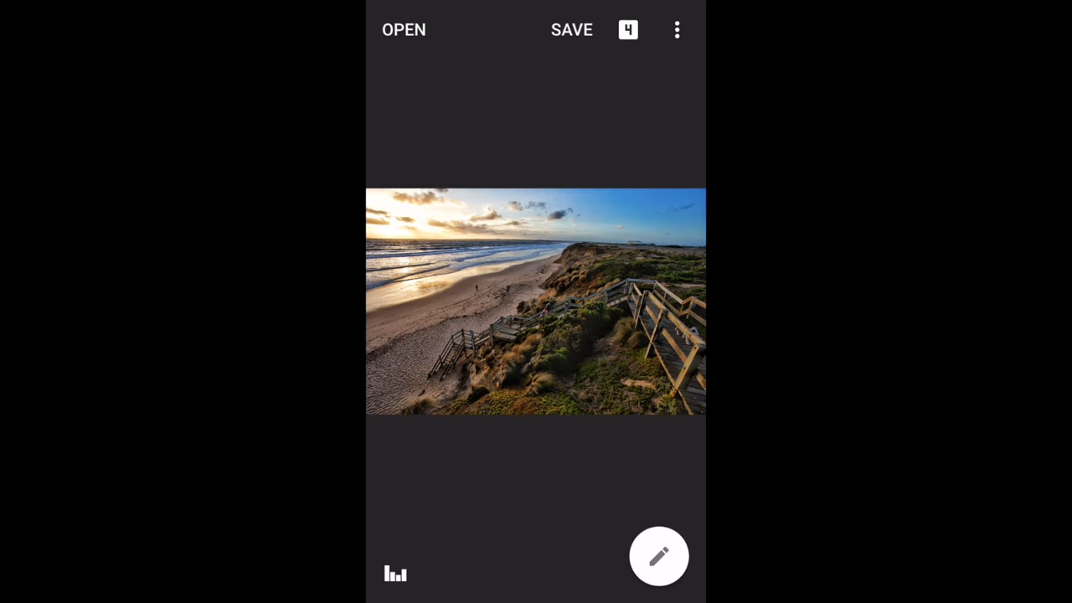
Step: Save a copy of the four-edit beach photo
click(571, 30)
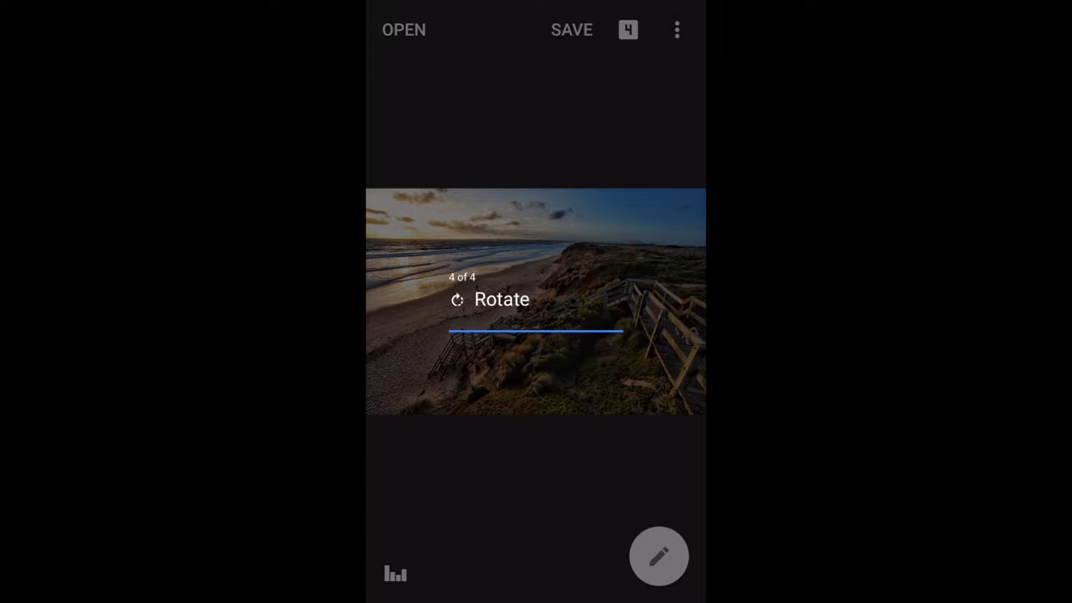
click(571, 29)
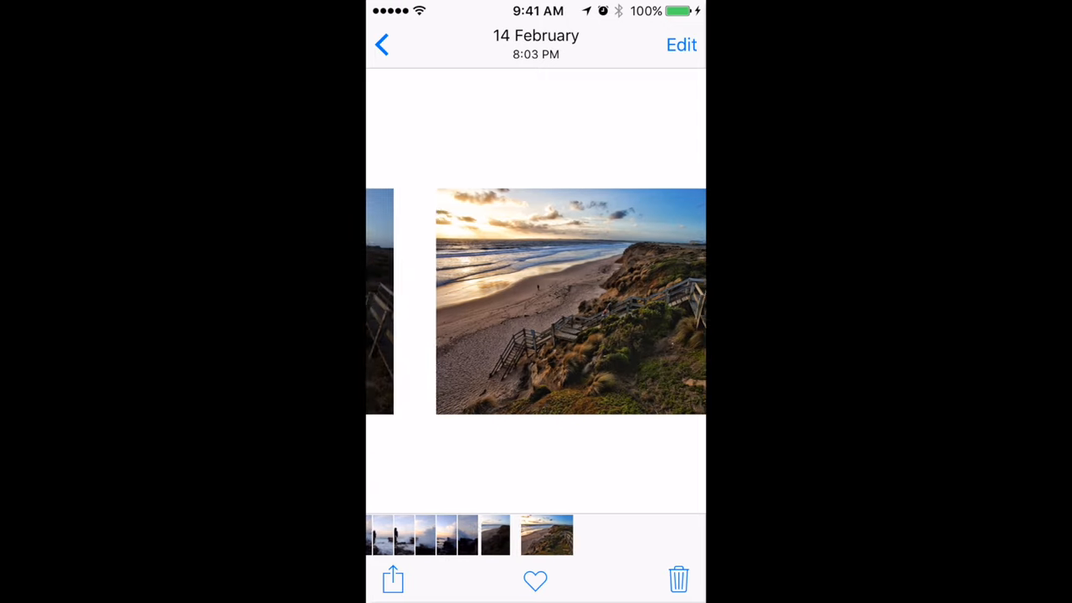
Step: Swipe through the saved photos, then go back to the Camera Roll grid
scroll(left, 3)
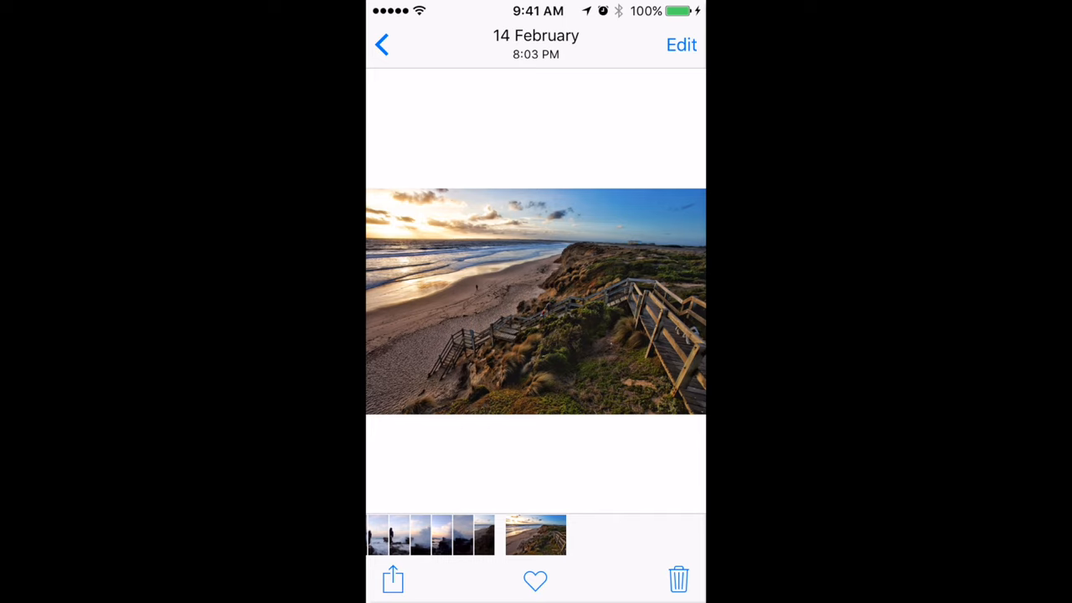
click(382, 44)
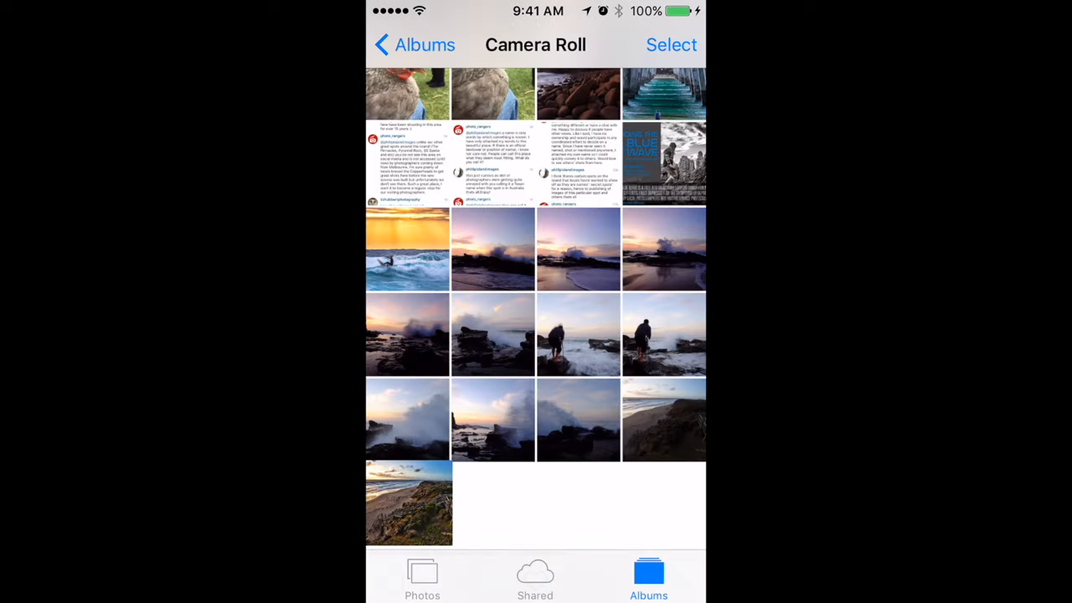